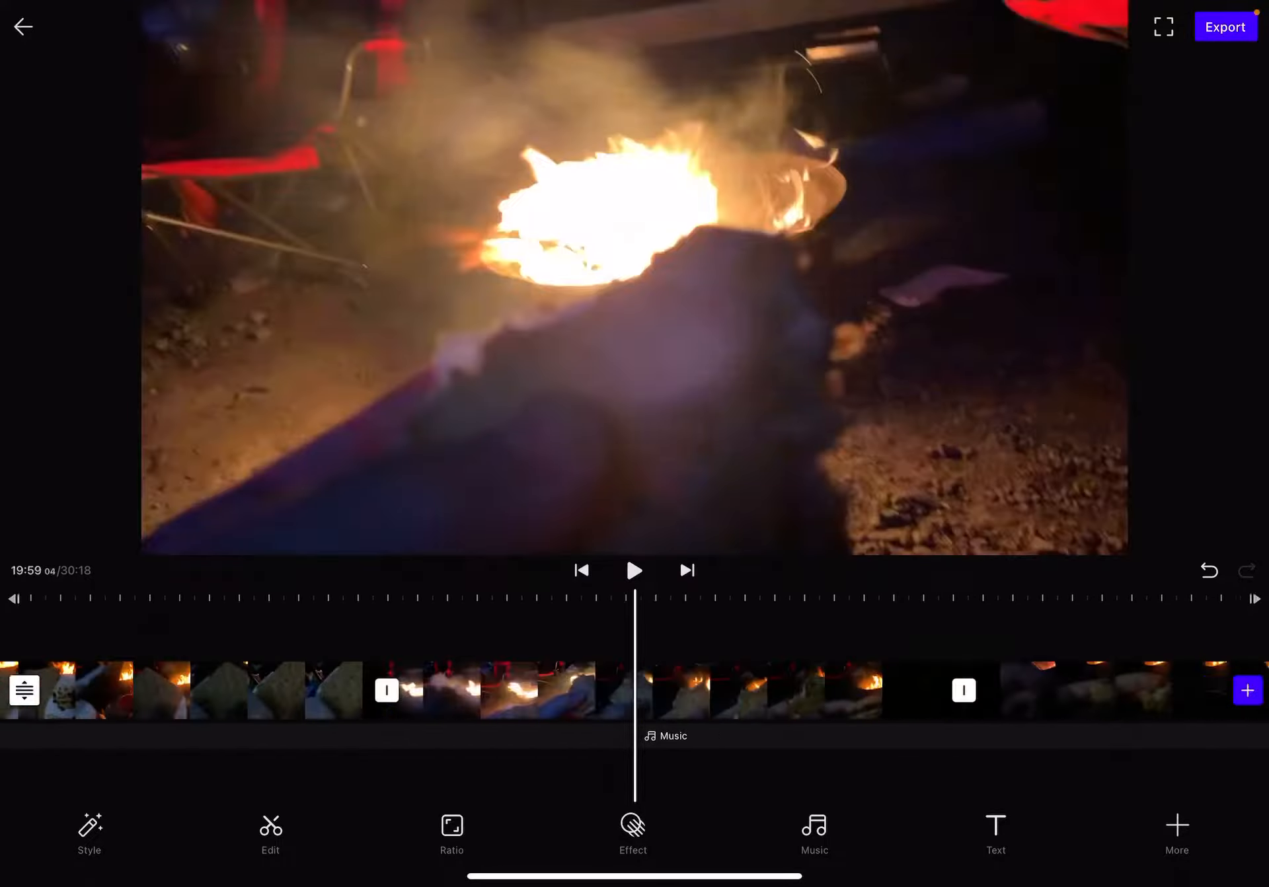
Begin exporting the campfire video project to the gallery
click(1225, 26)
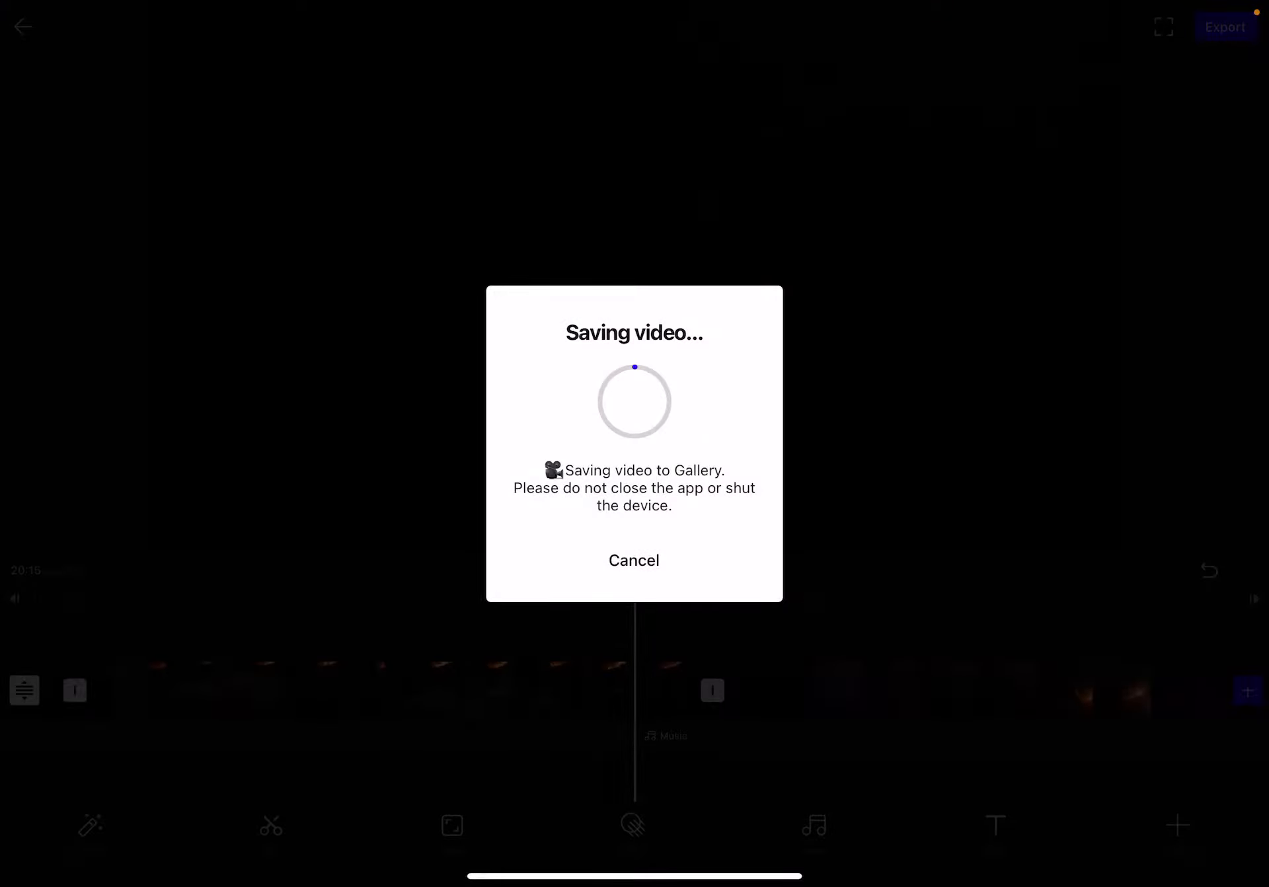